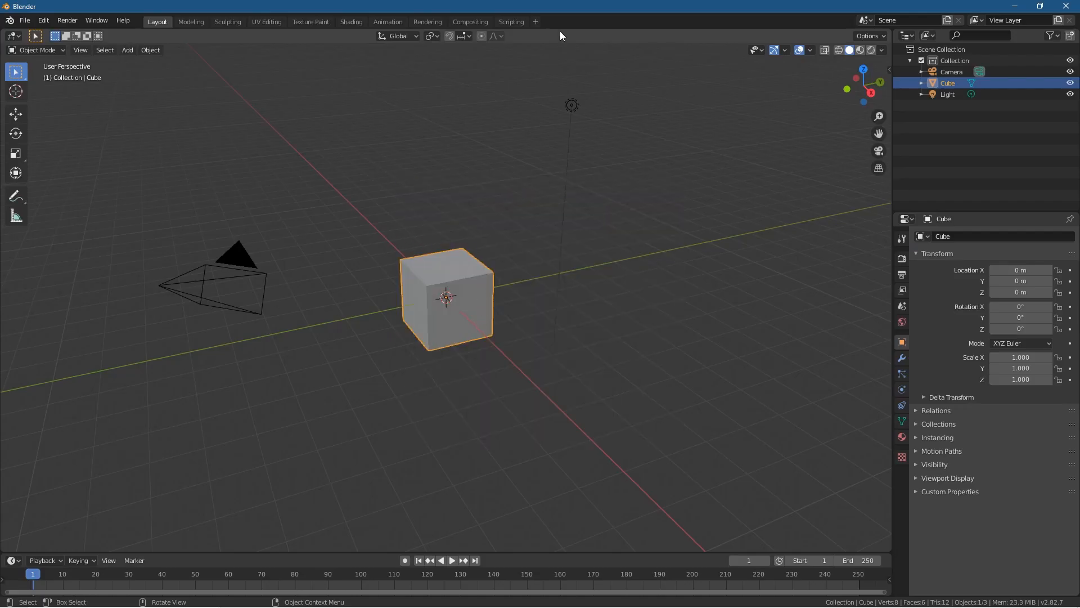
- Open the Add-ons preferences and filter the add-on list by 'pie'
click(43, 20)
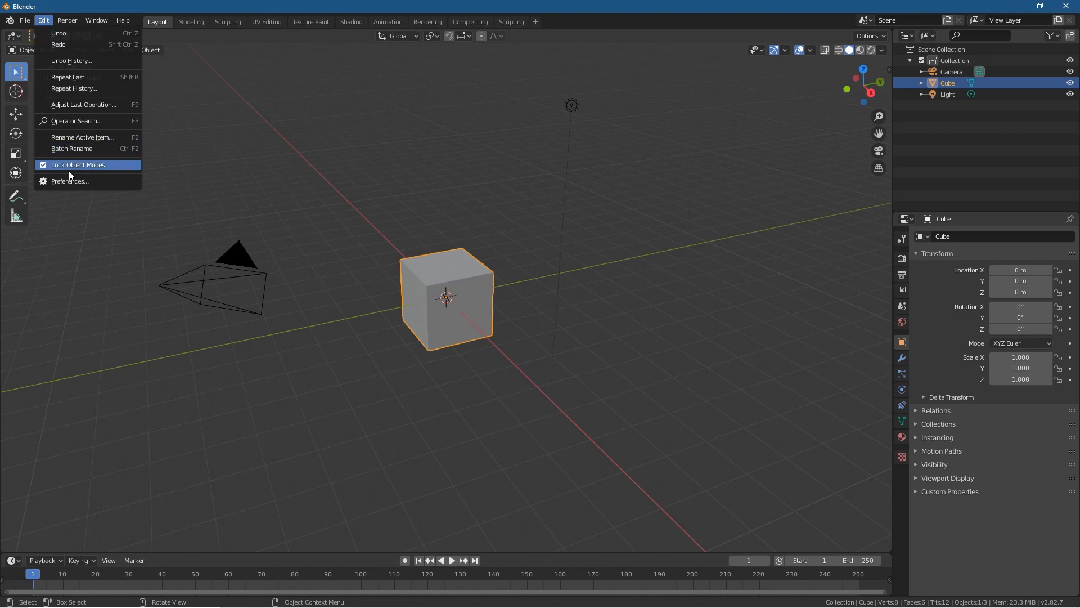
click(69, 181)
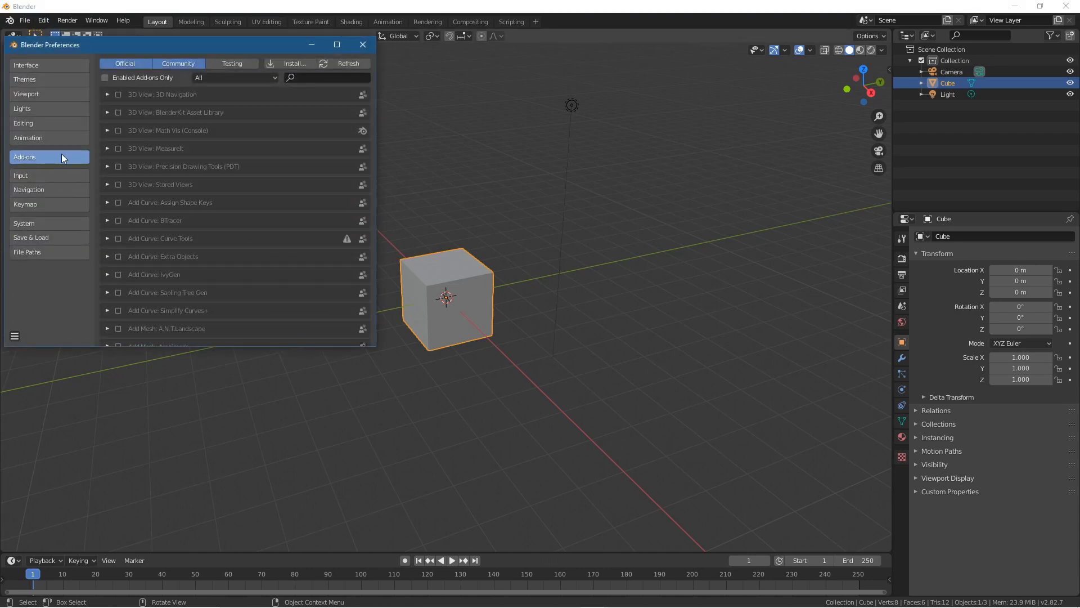
click(328, 76)
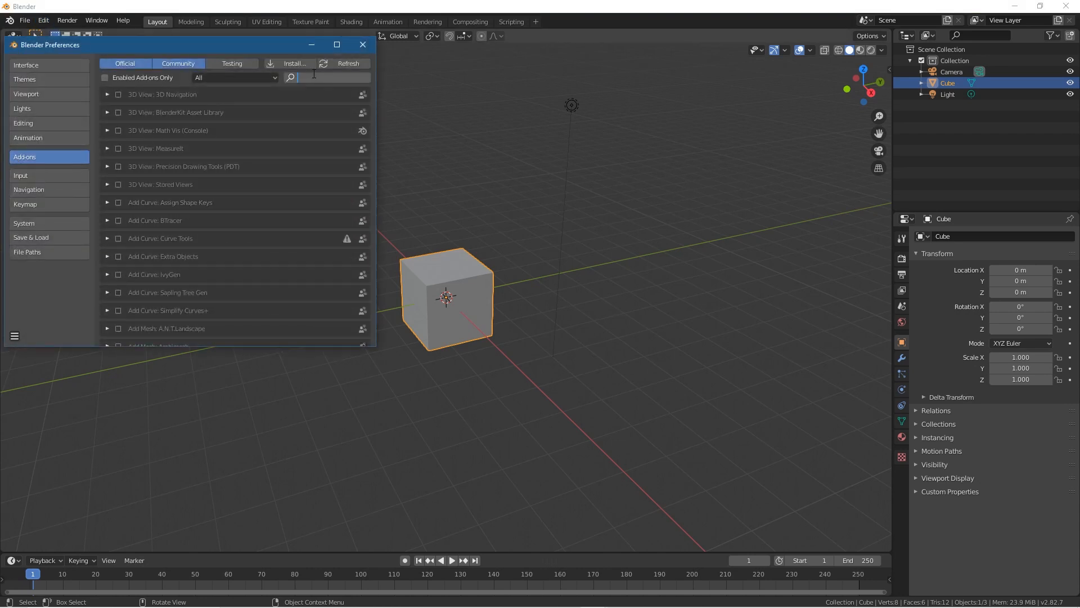
text(pie)
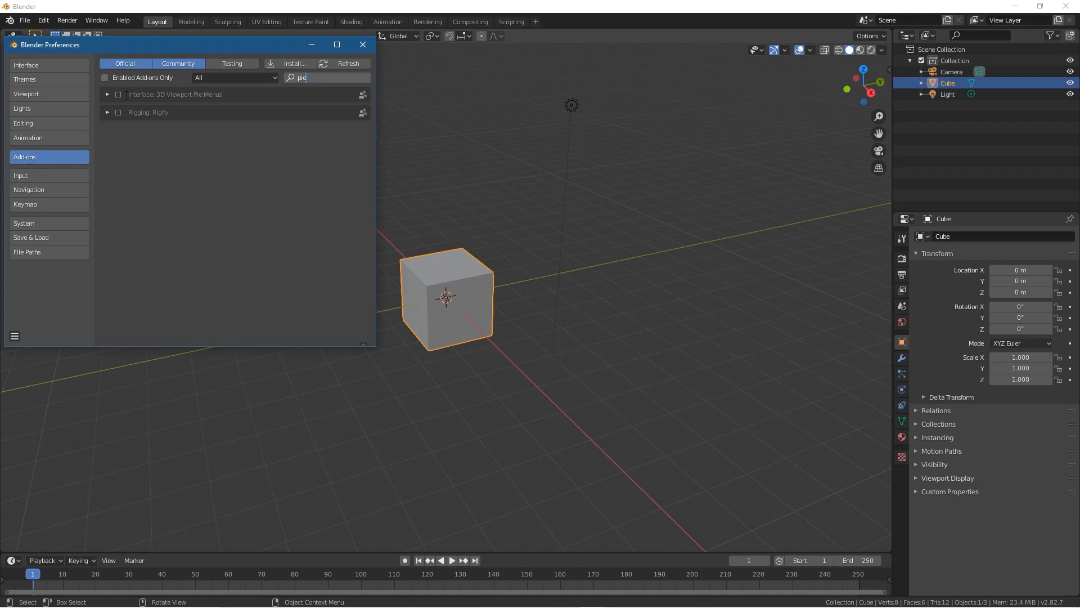
- Enable Interface: 3D Viewport Pie Menus and expand its entry to show the hotkeys
click(118, 95)
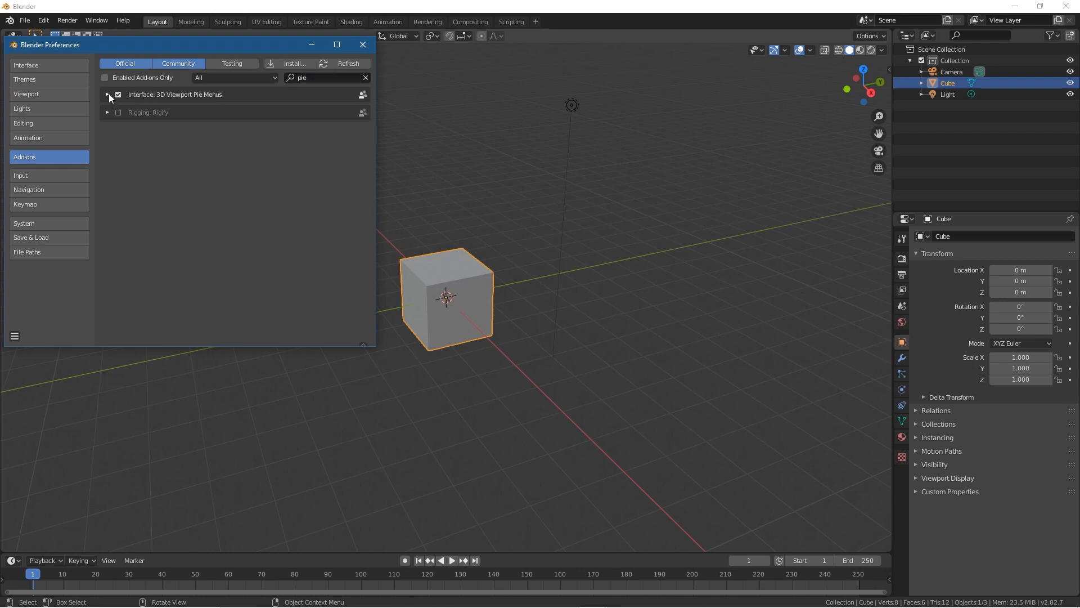
click(108, 95)
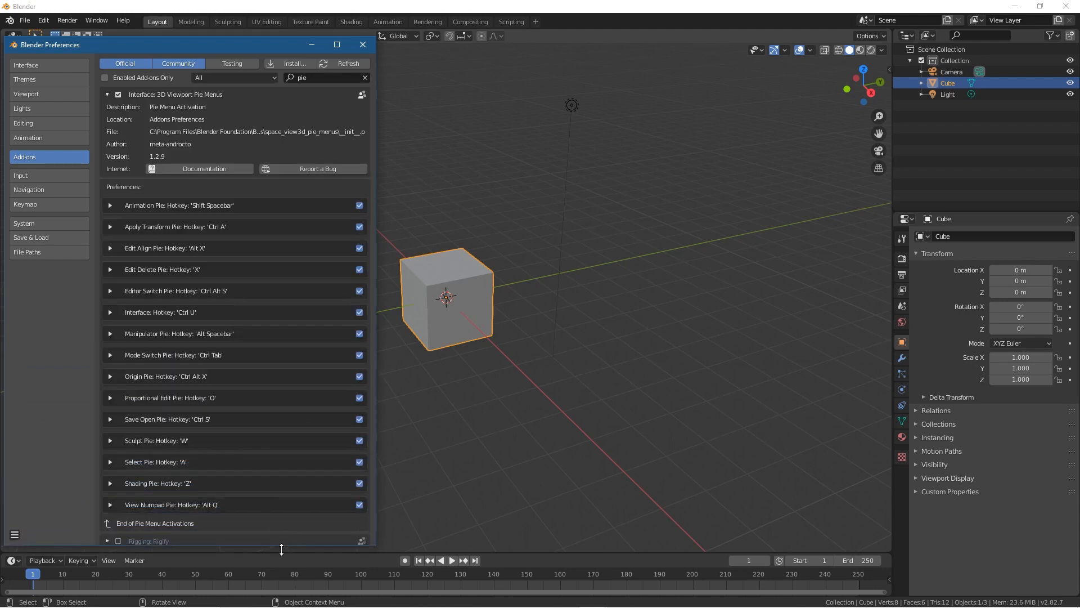
mouse_move(164, 462)
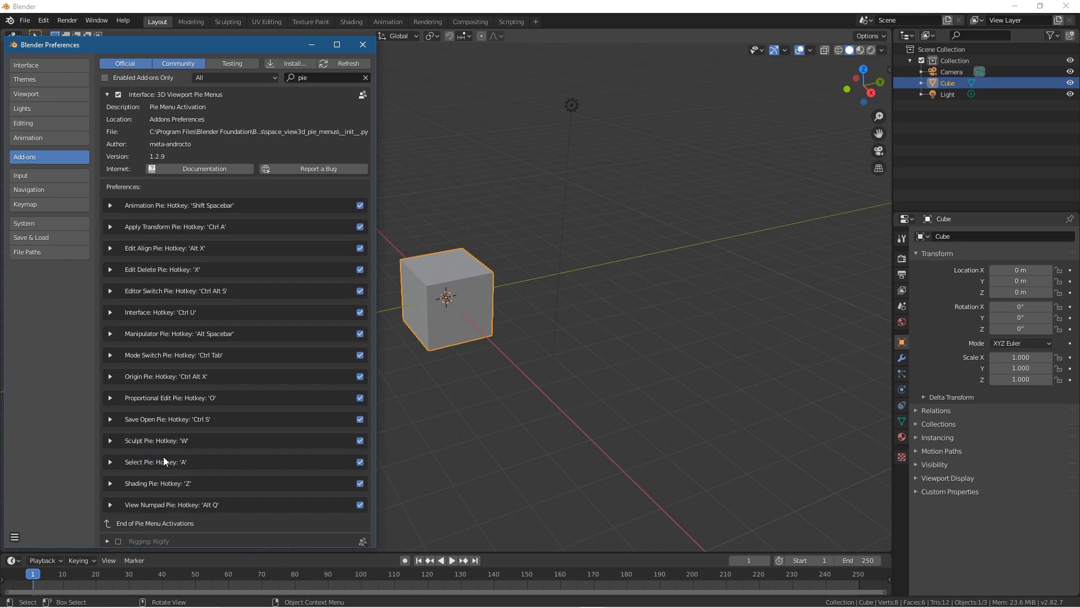
mouse_move(193, 354)
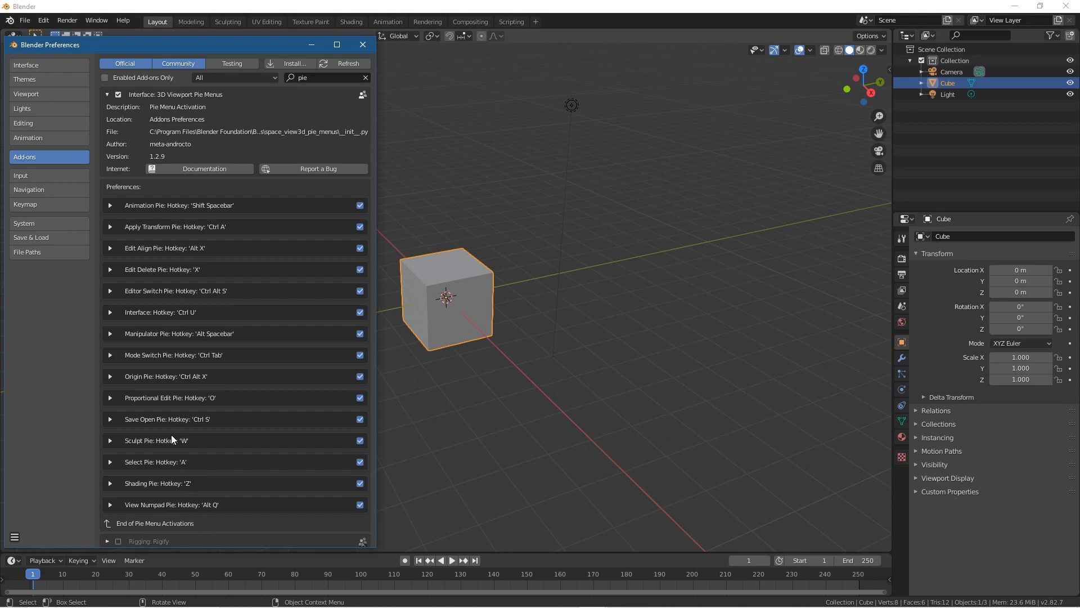
mouse_move(197, 280)
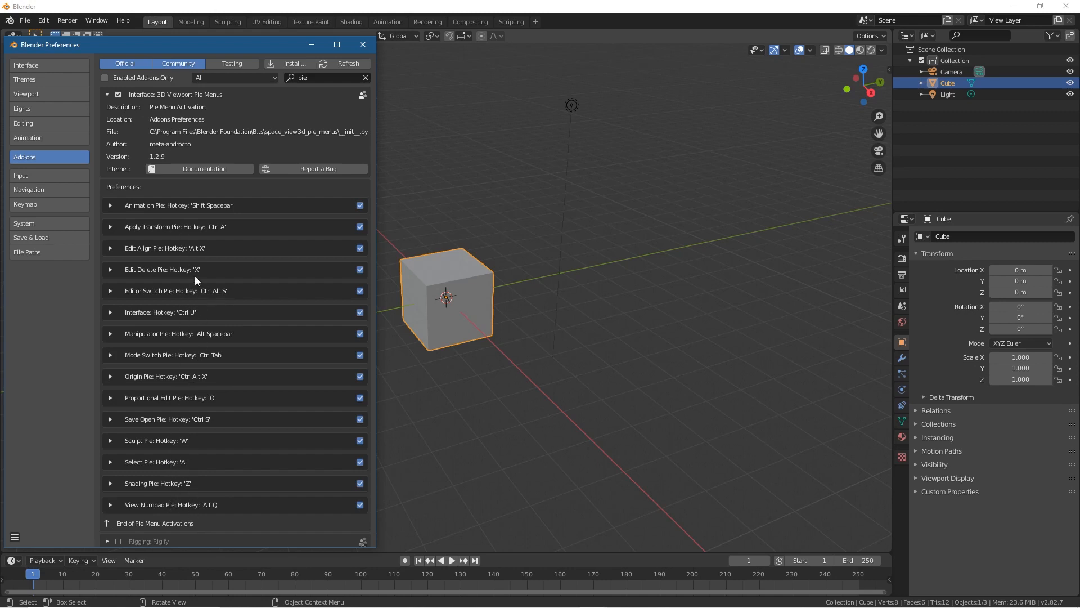
mouse_move(161, 360)
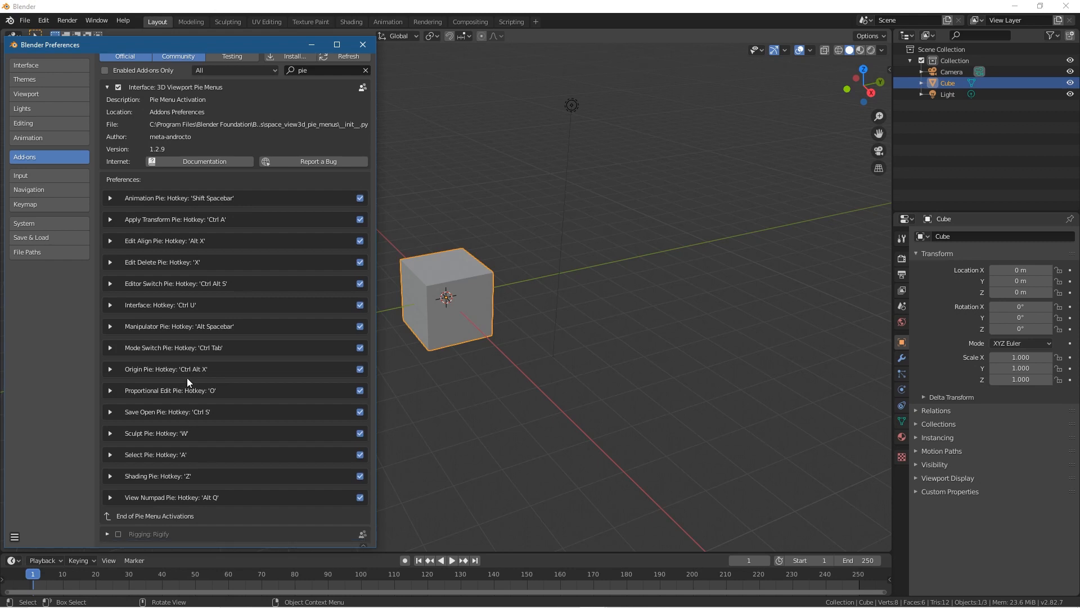
mouse_move(266, 307)
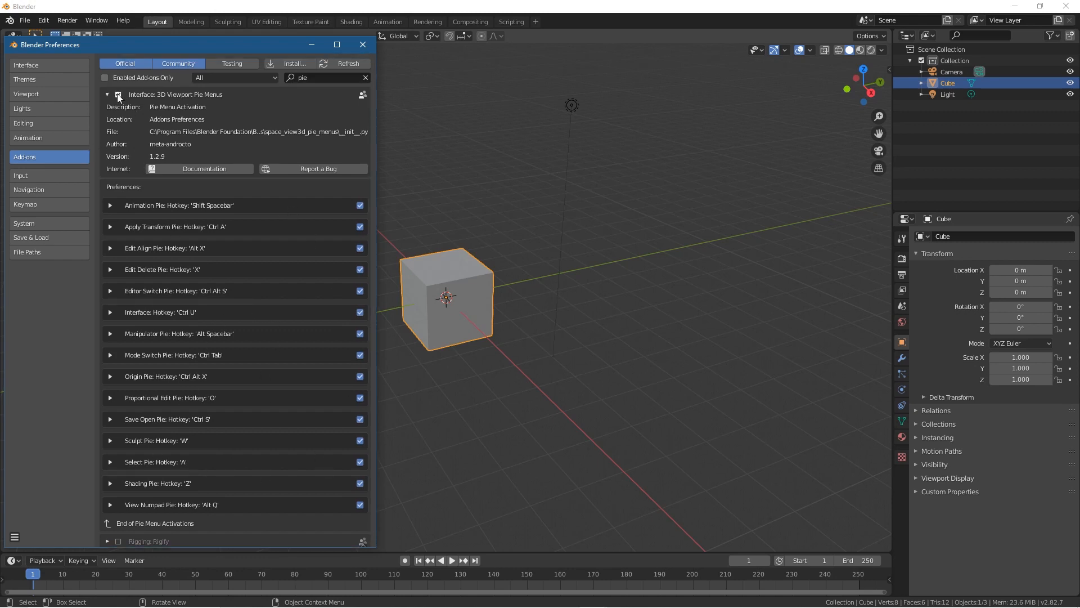
click(362, 44)
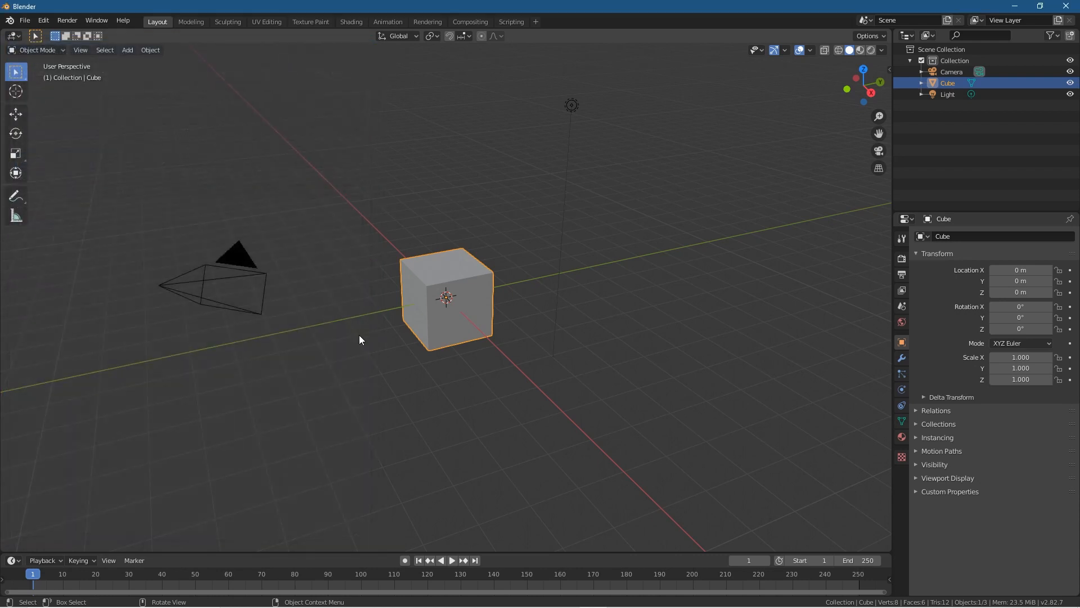
click(24, 21)
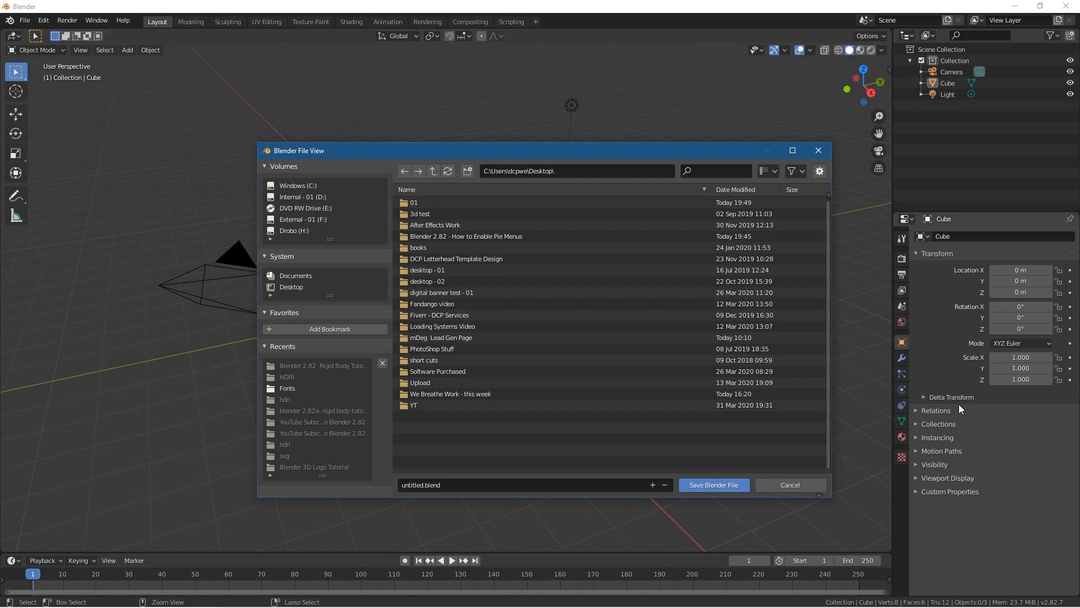
click(788, 484)
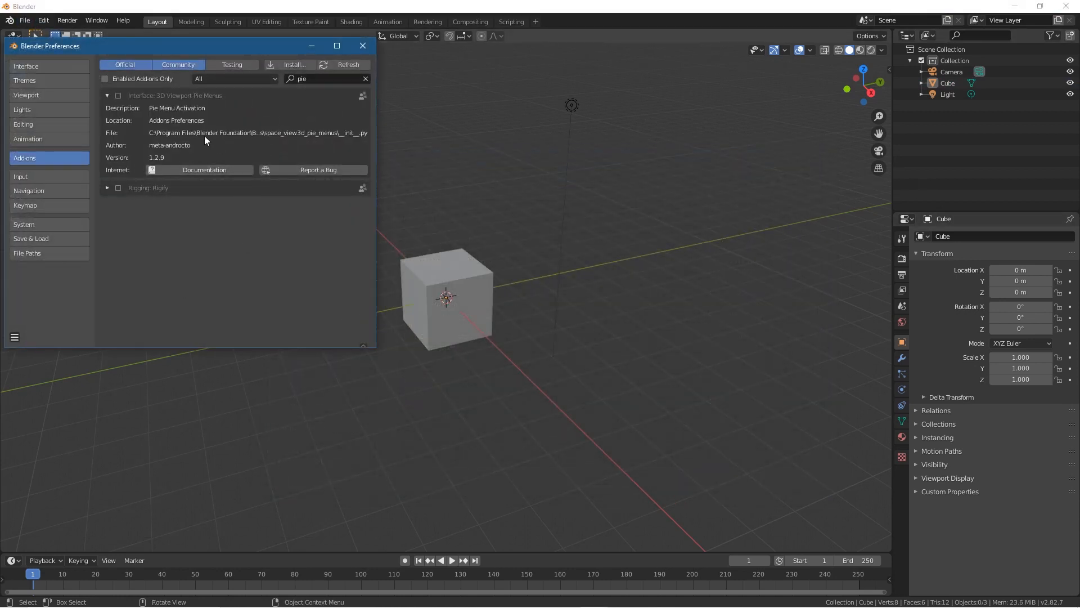
click(118, 96)
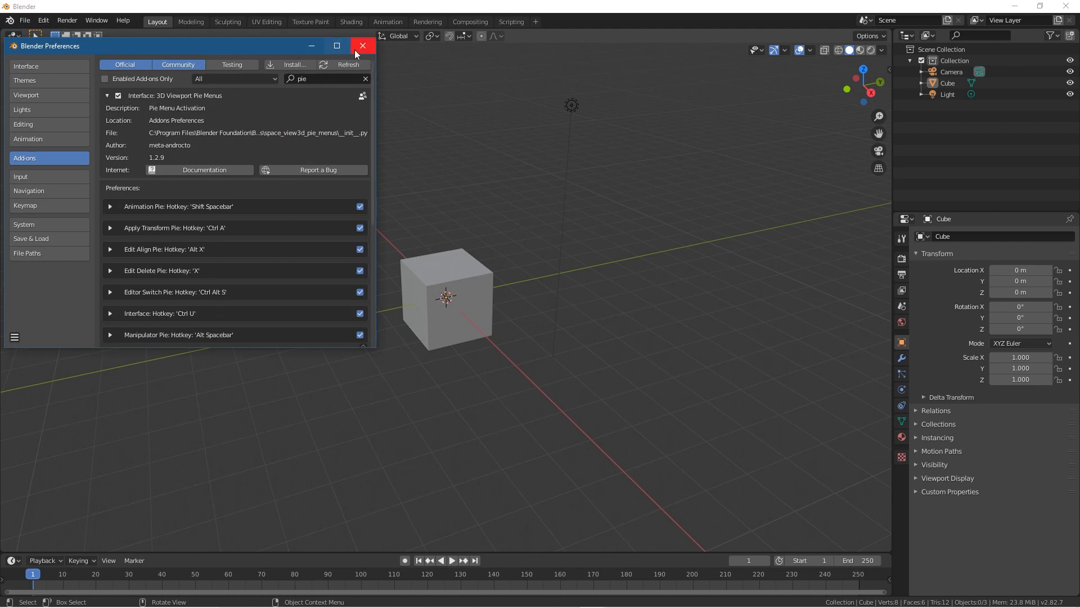
- Close the Preferences window to return to the cube, camera and light scene
click(363, 46)
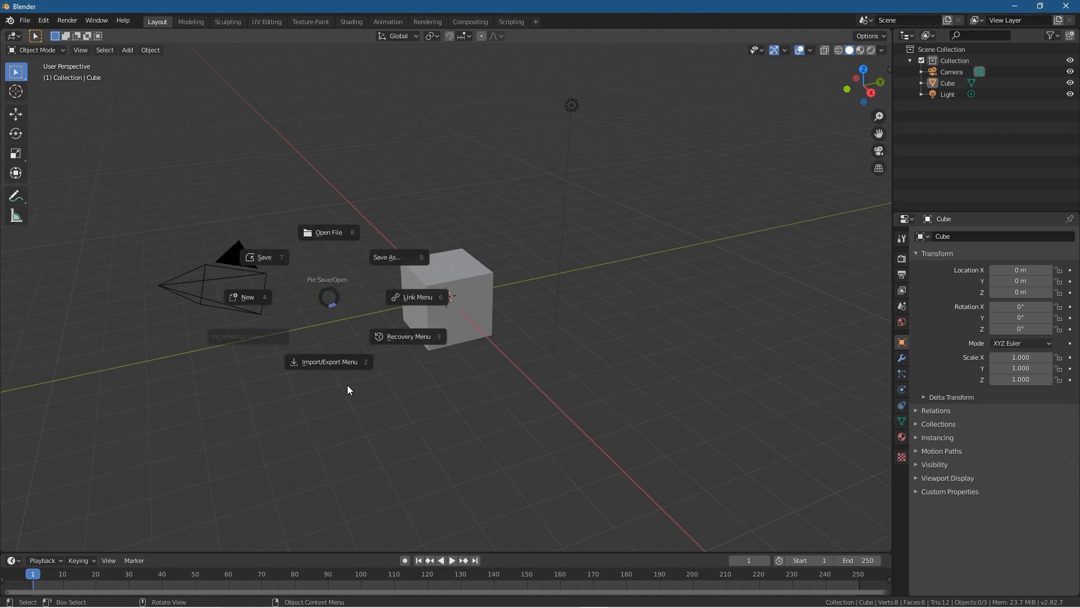
mouse_move(356, 238)
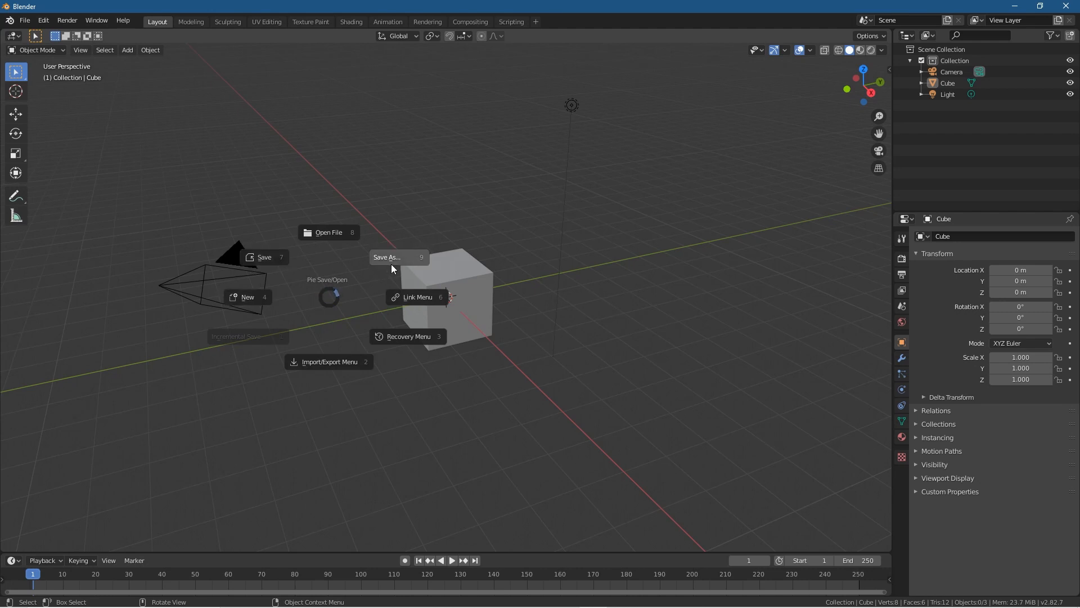
mouse_move(357, 378)
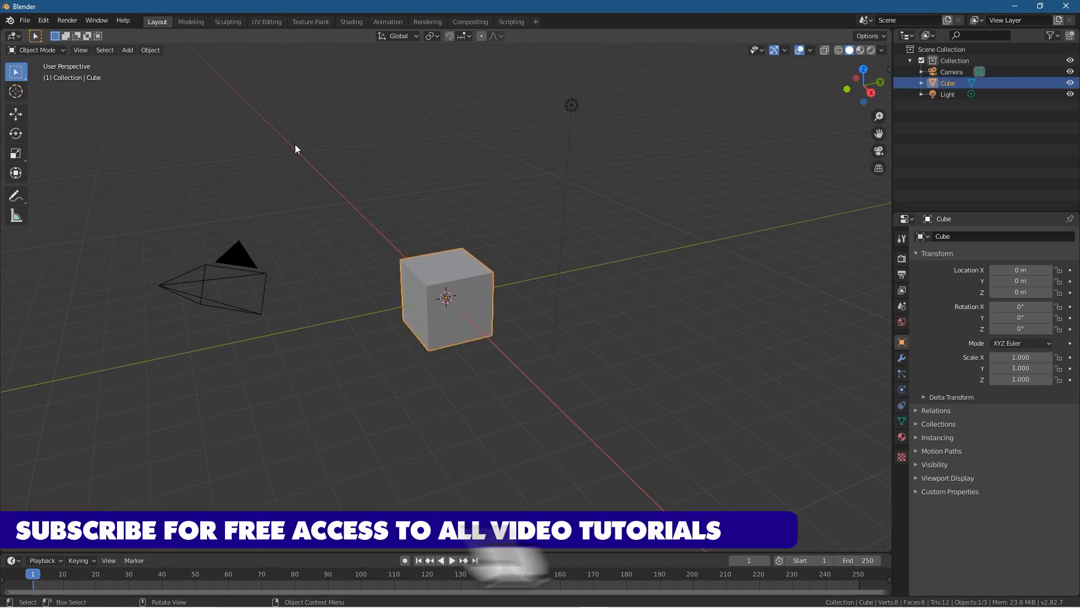
- Deselect the cube, preview the Shift+S Snap pie, and activate the Cursor tool
click(127, 50)
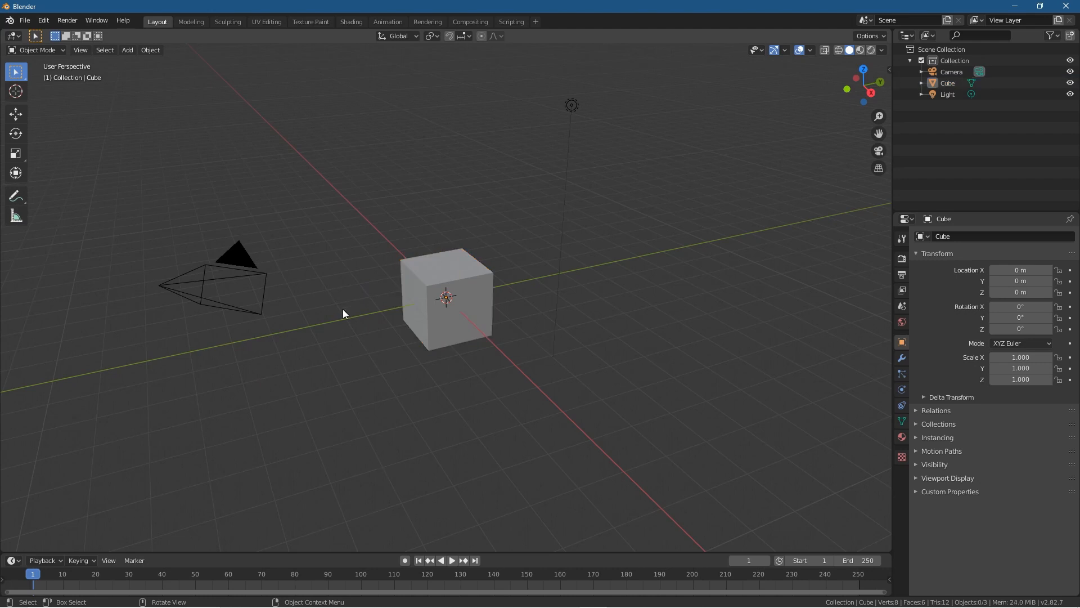
mouse_move(345, 297)
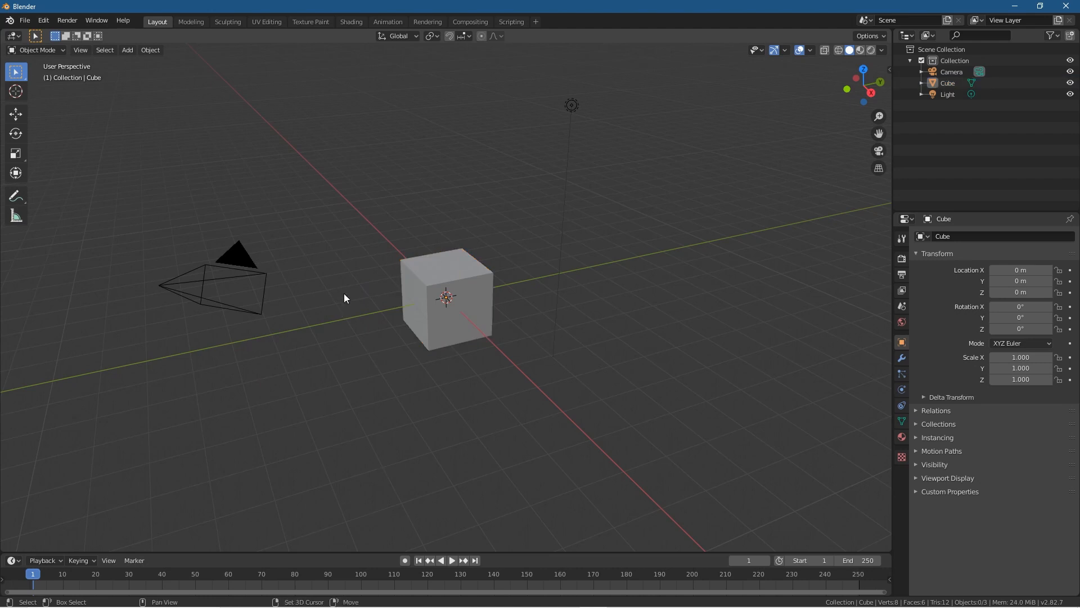
key(shift+s)
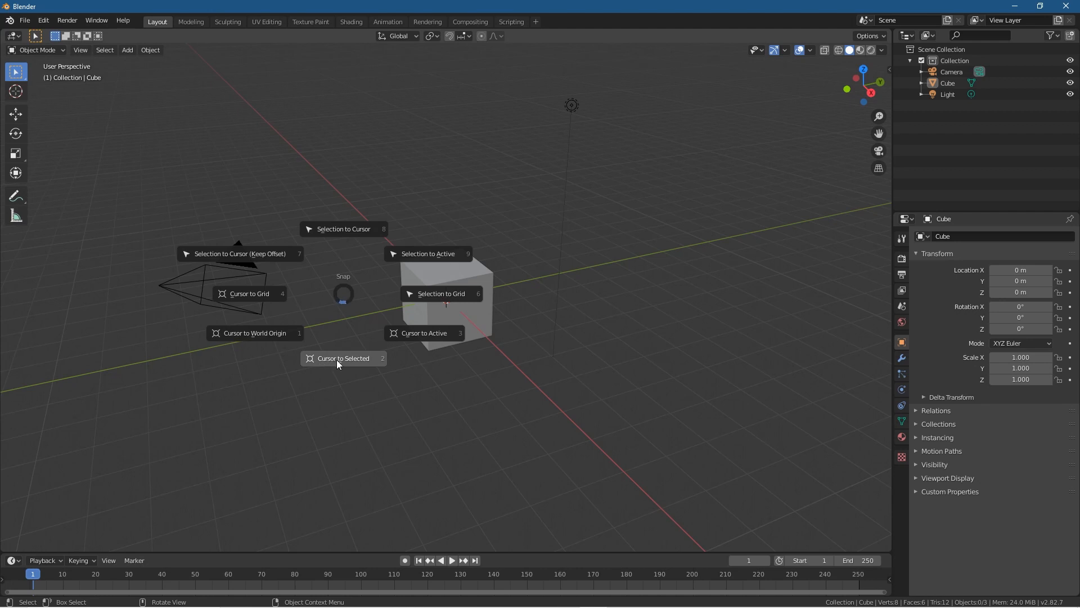
click(343, 358)
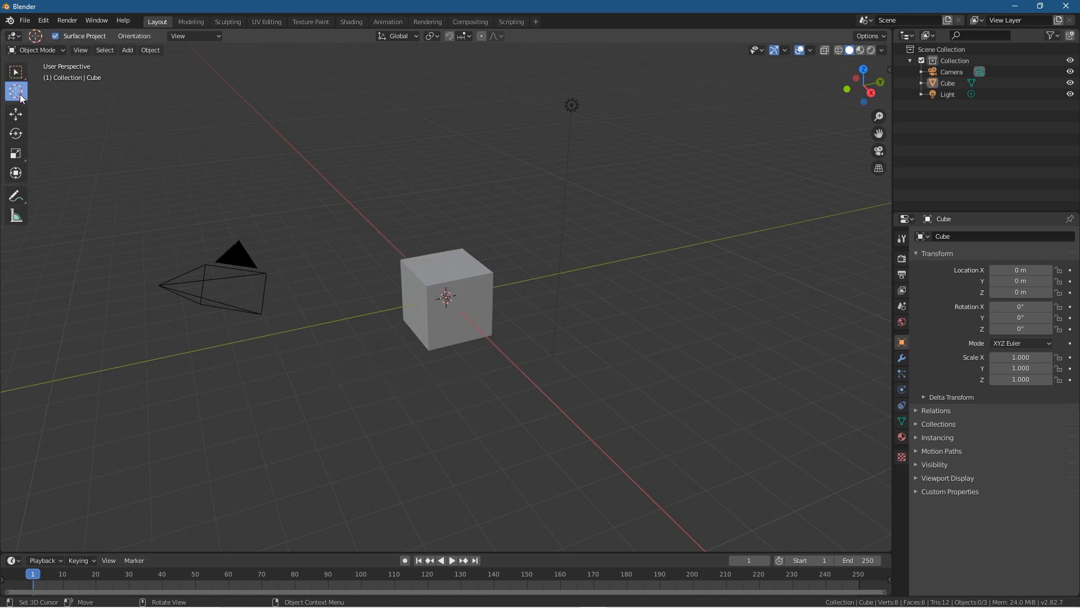
click(718, 256)
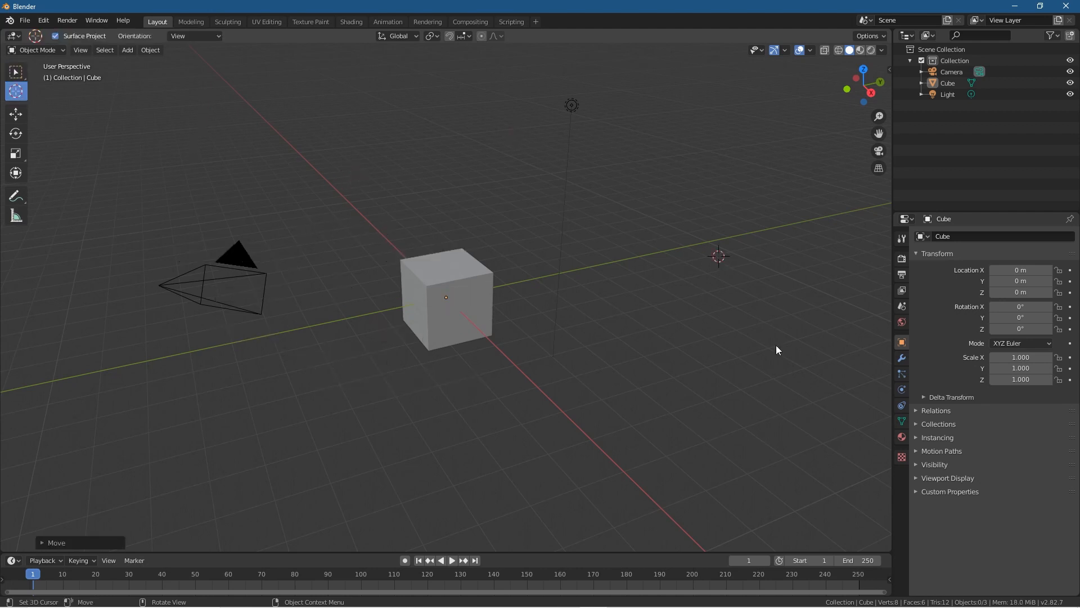
click(643, 414)
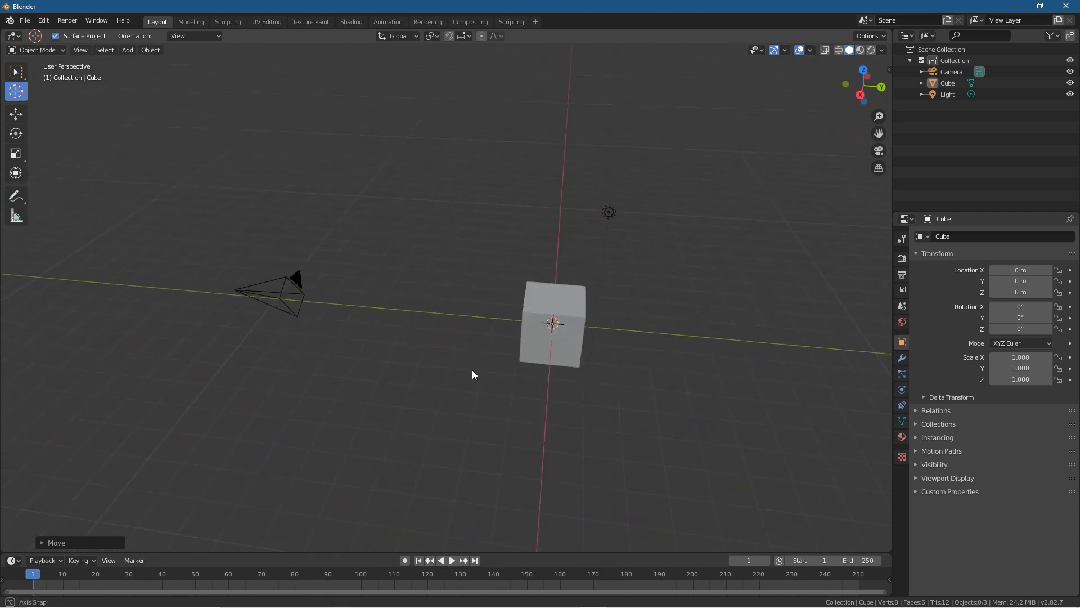
drag(473, 374, 401, 204)
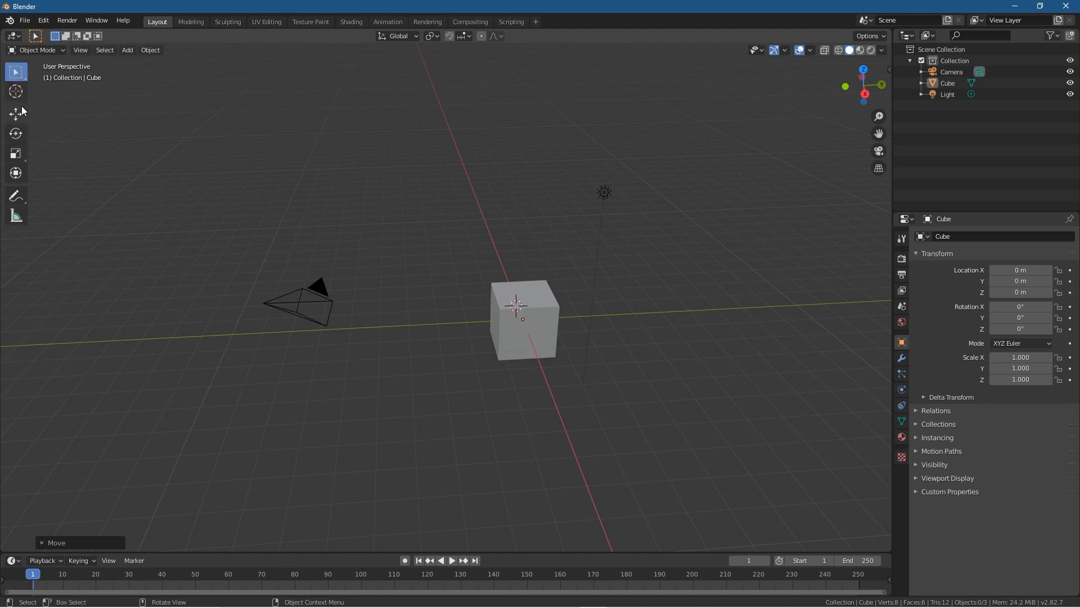
- Move the cube to X -2.887, Y 5.055, Z 5.479, reselect it, and bring up the Snap pie
click(15, 113)
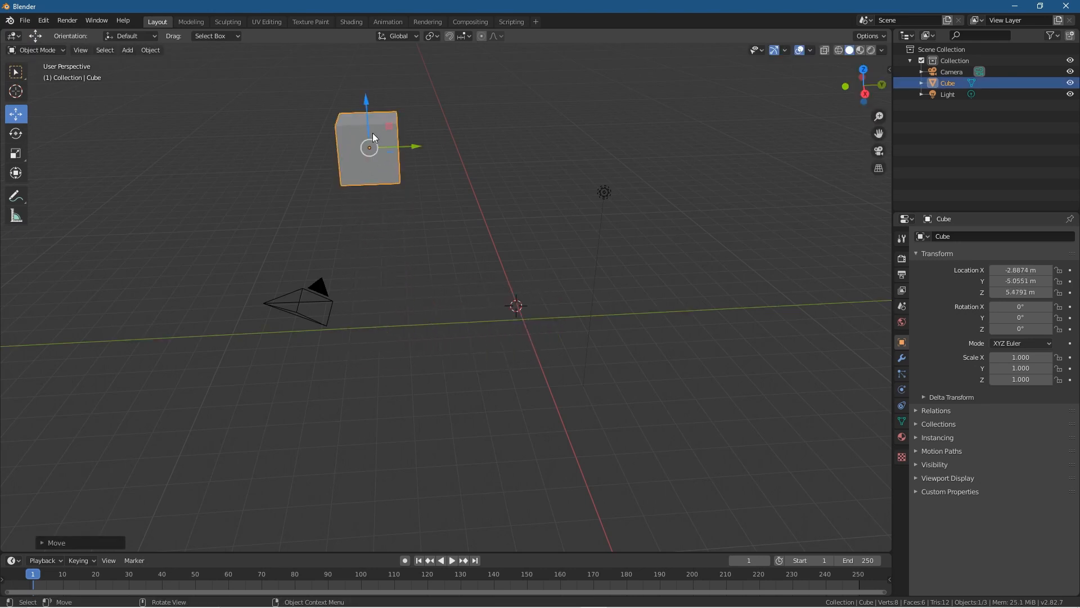
mouse_move(519, 308)
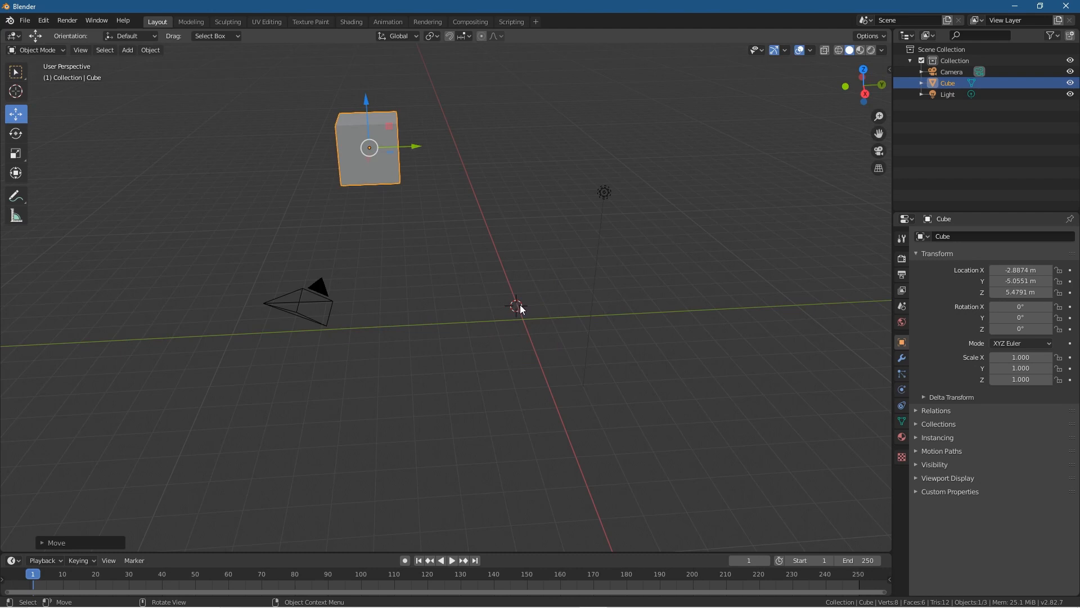
mouse_move(361, 160)
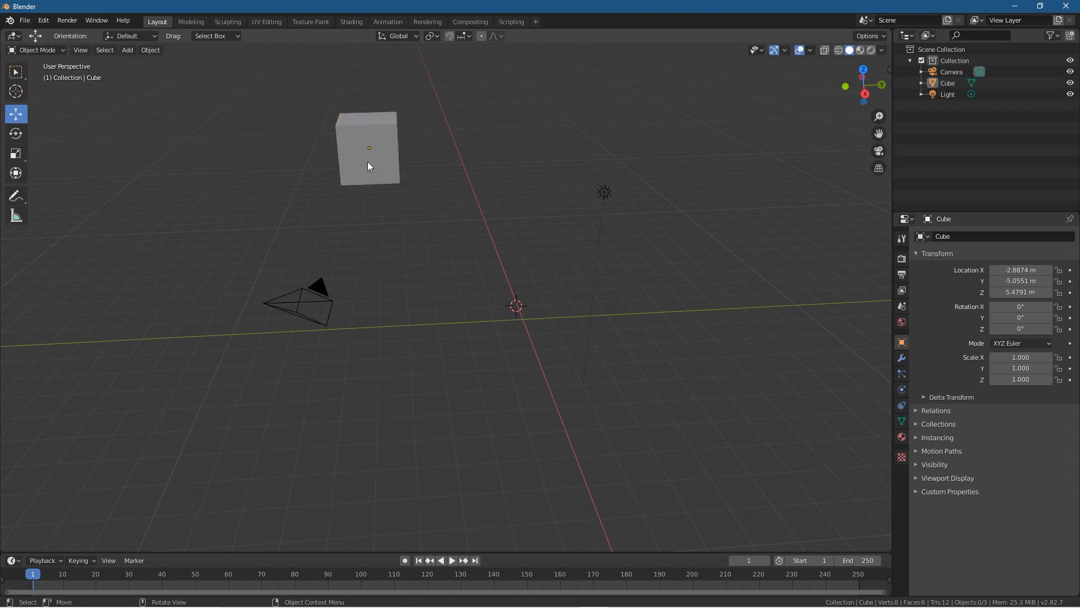
click(368, 165)
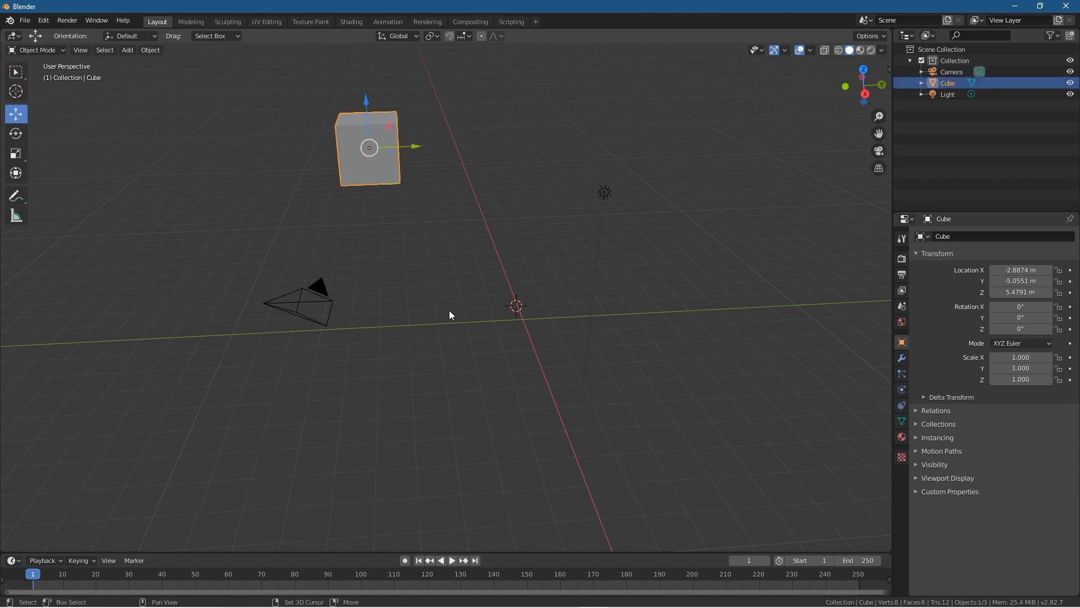
key(shift+s)
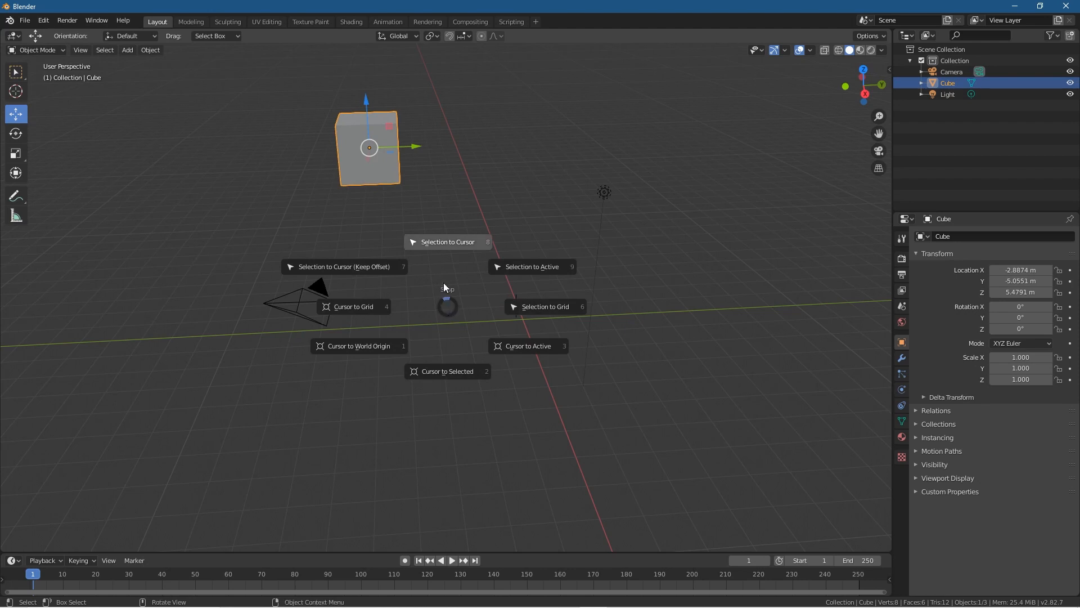
mouse_move(448, 371)
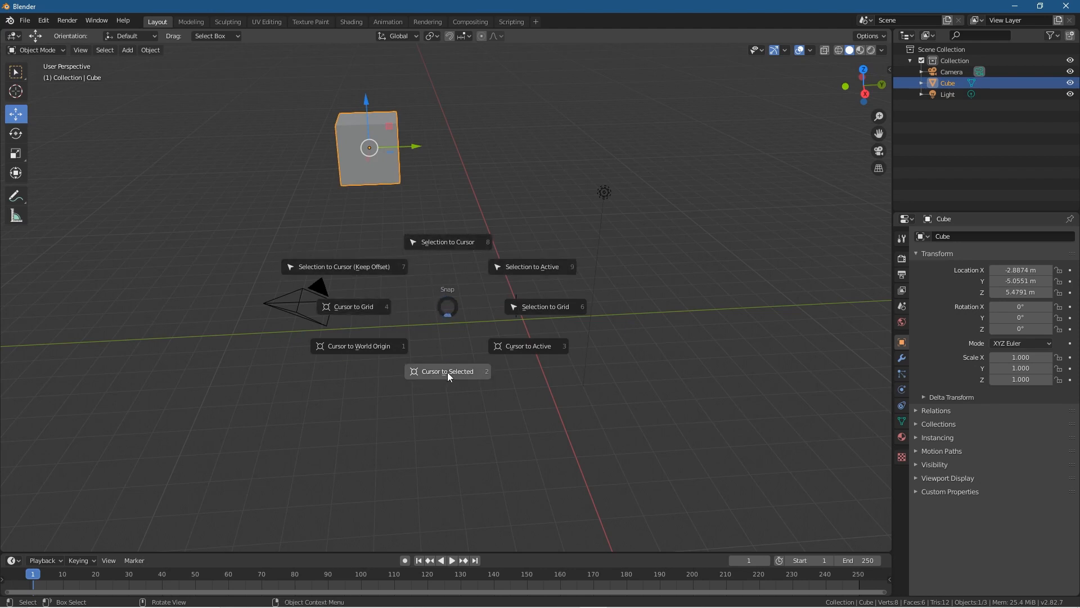
mouse_move(447, 371)
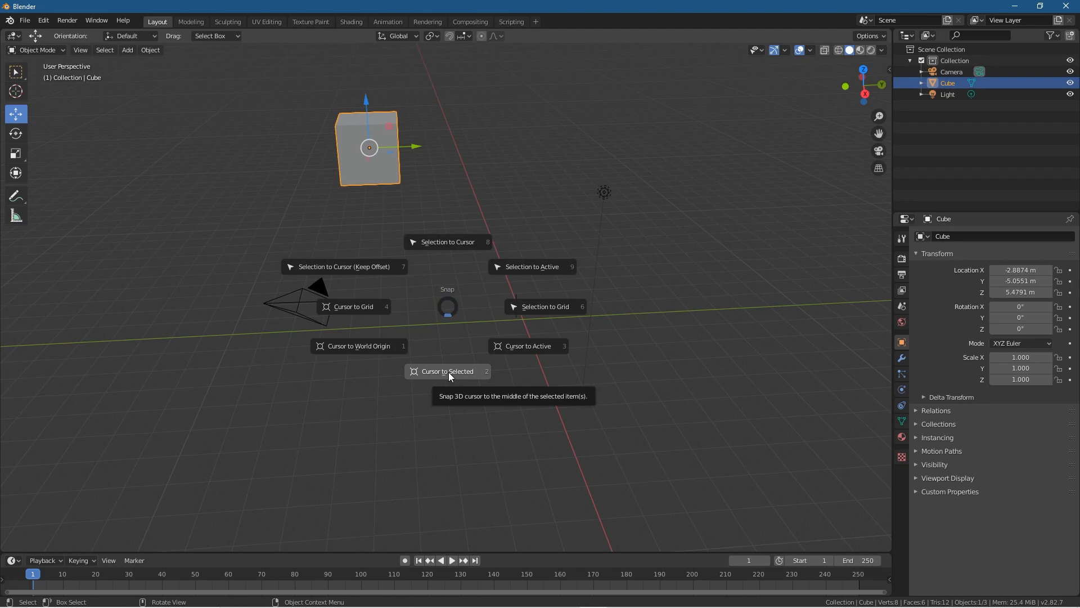
- Choose Cursor to Selected from the Snap pie menu
click(447, 370)
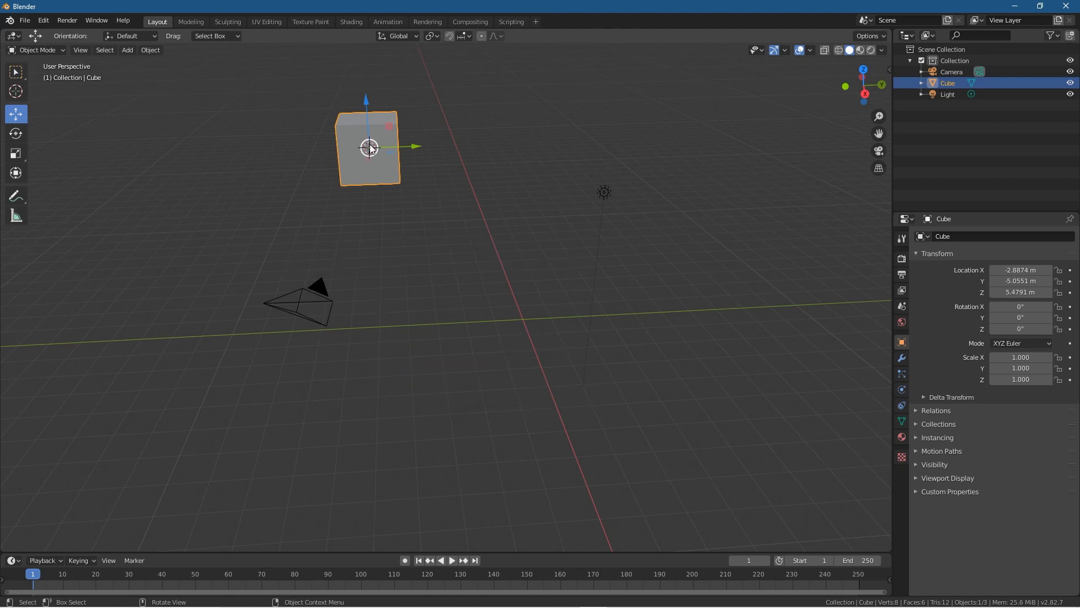
- Add a UV sphere at the 3D cursor, scale it to 1.26, and zoom out
click(127, 50)
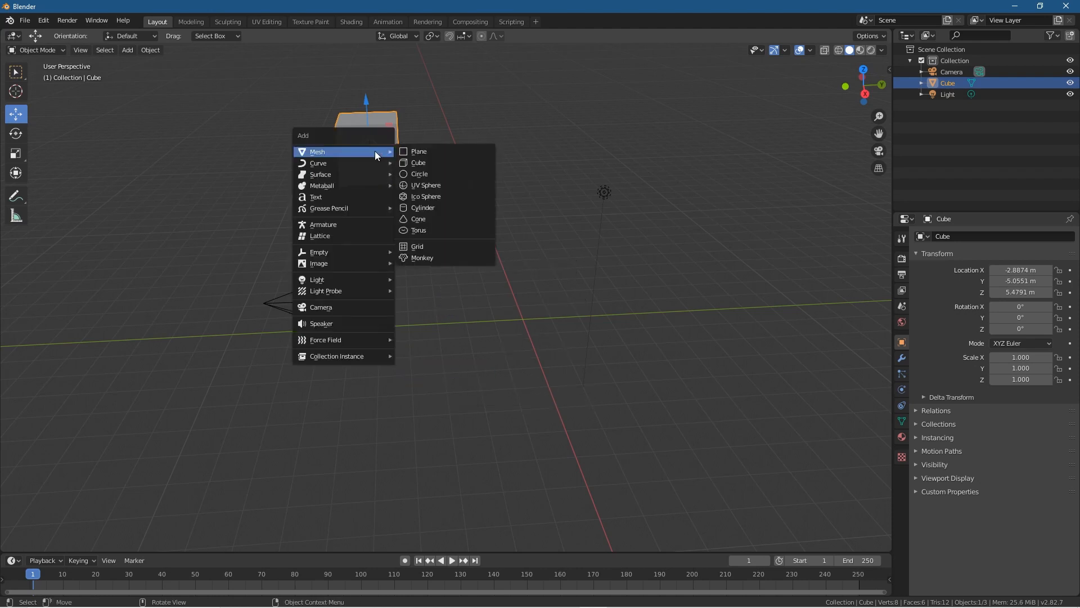
mouse_move(425, 185)
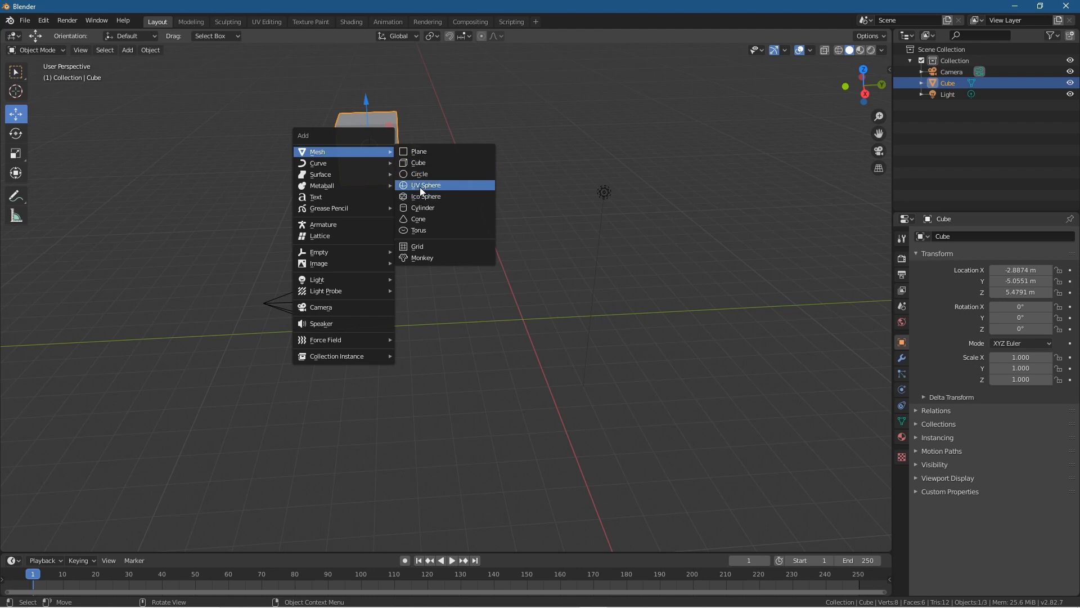
click(426, 184)
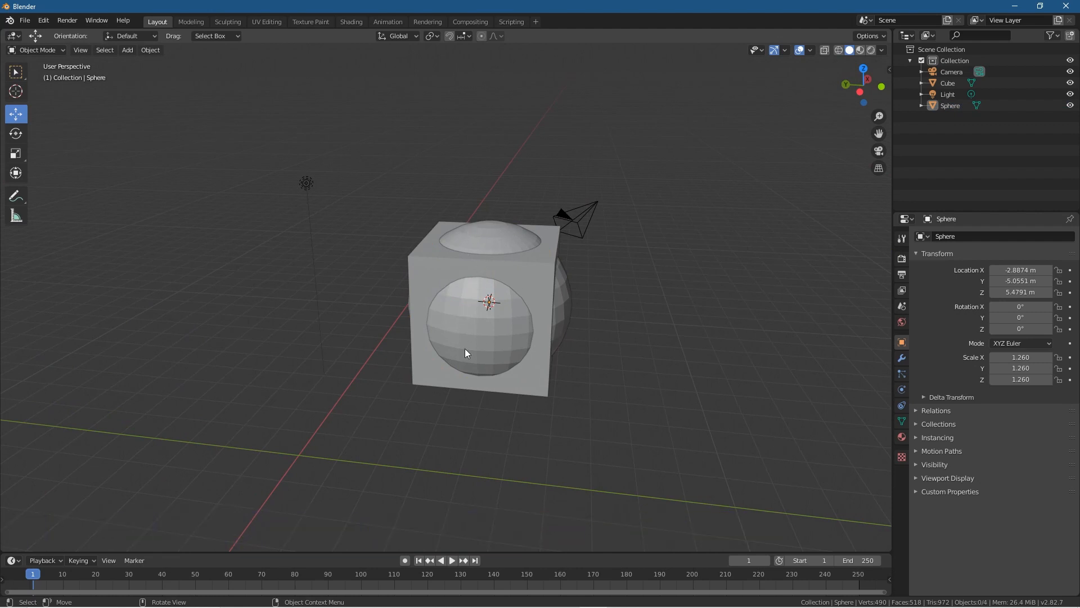
scroll(down, 3)
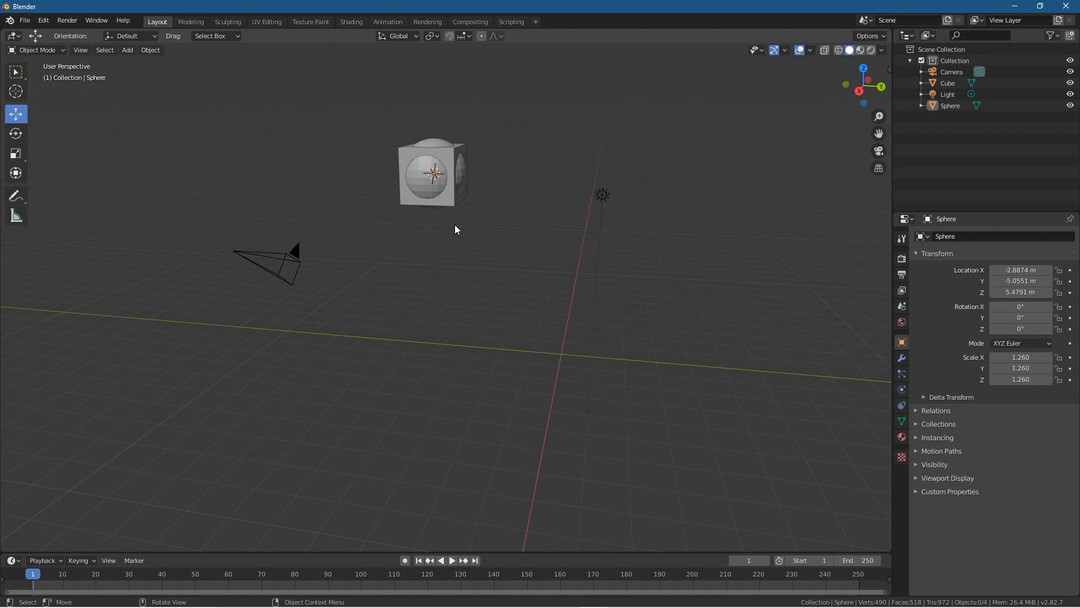
- Reopen Preferences > Add-ons filtered by 'pie' to view the Pie Menus hotkeys
click(43, 20)
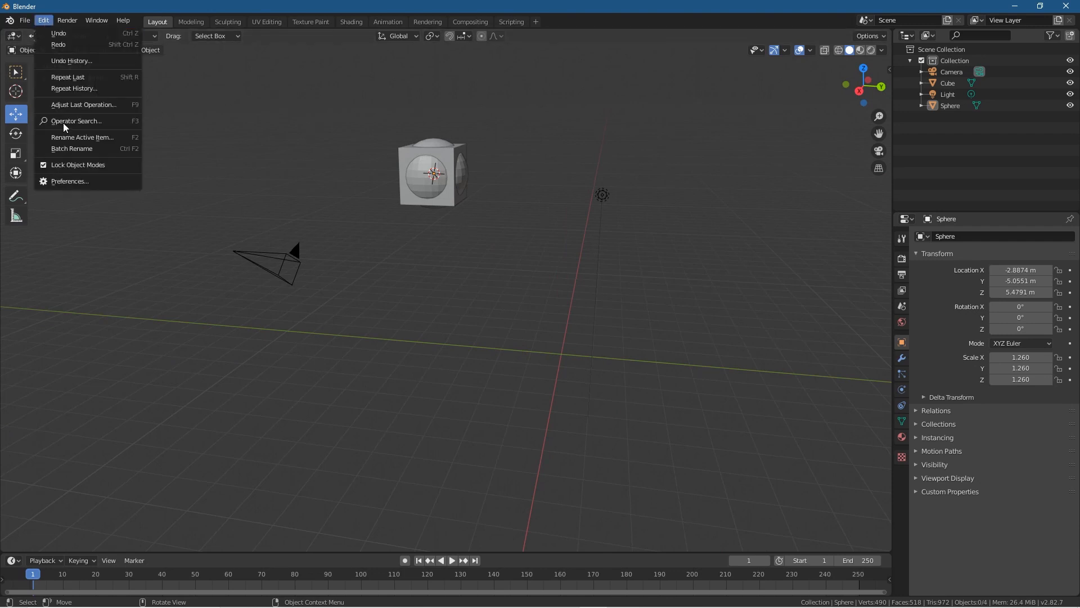
click(69, 181)
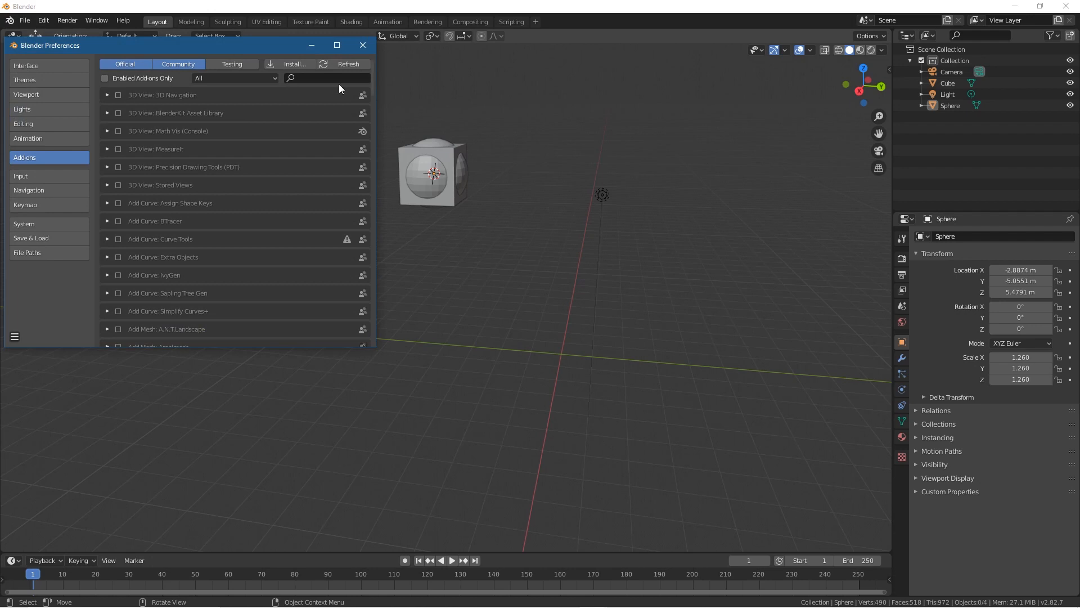
text(pie)
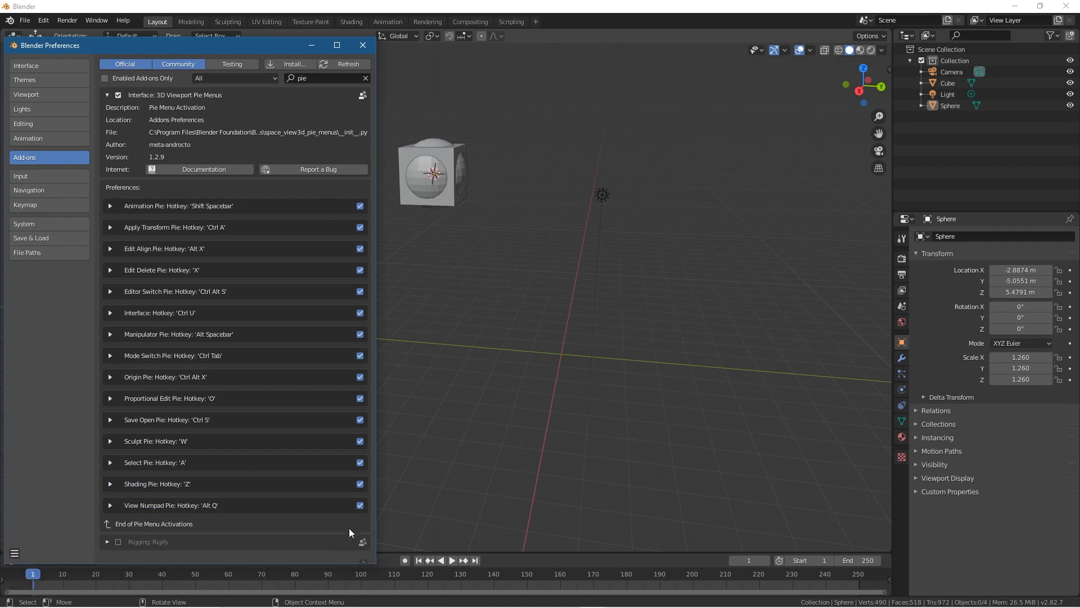
mouse_move(166, 211)
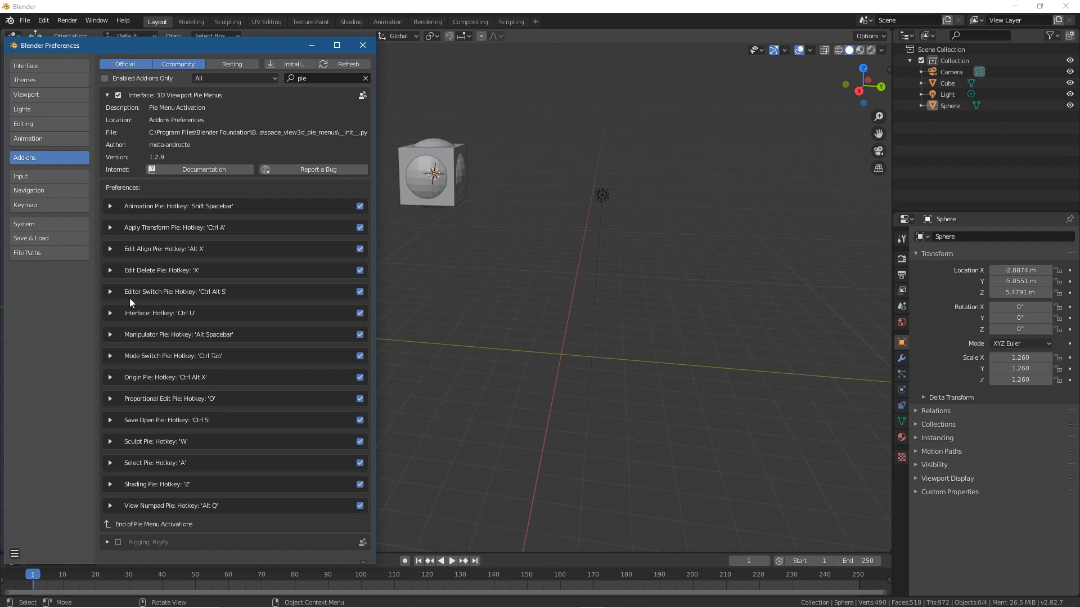
mouse_move(174, 344)
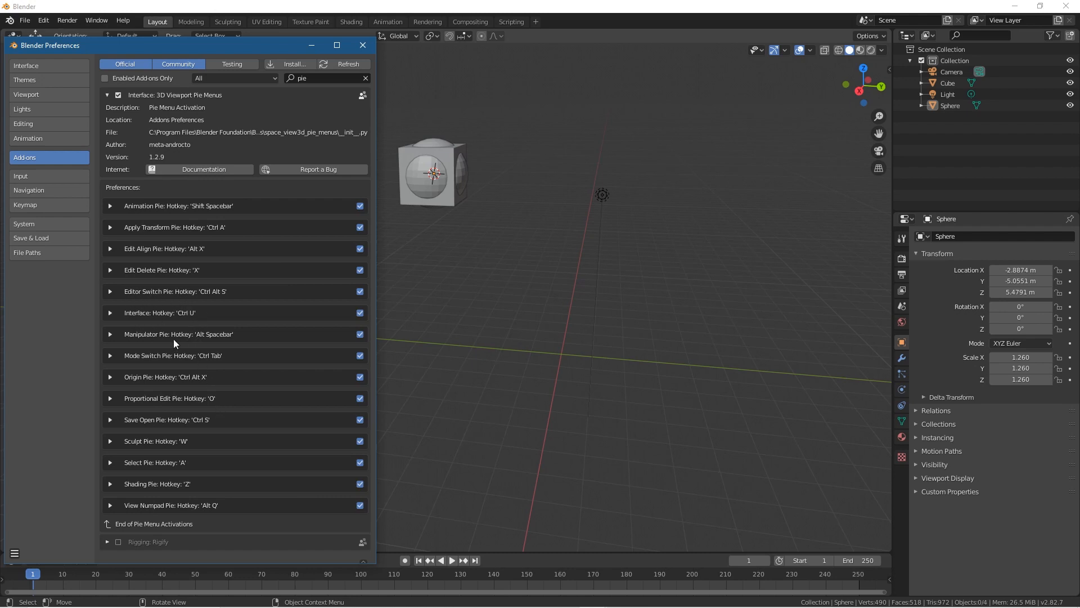
mouse_move(171, 298)
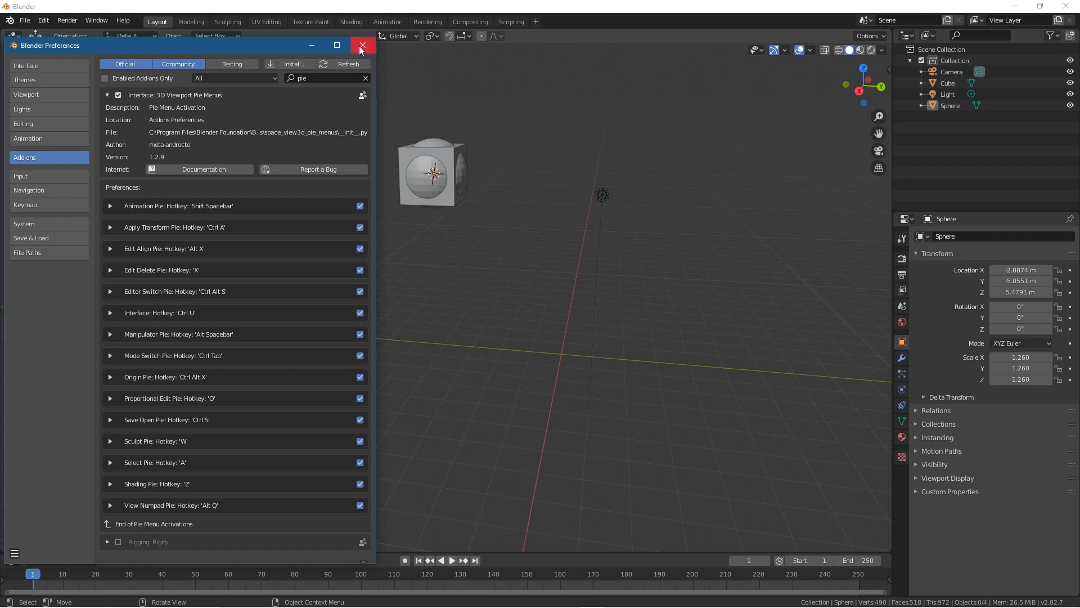
- Close Preferences, snap the 3D cursor to World Origin, and dismiss the animation pie
click(363, 46)
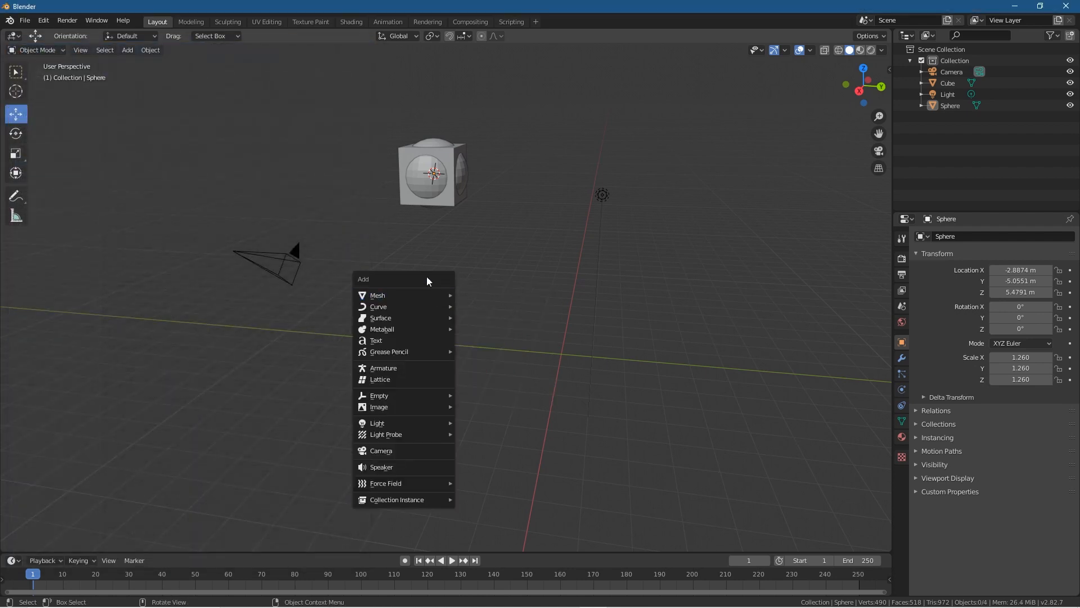
key(shift+s)
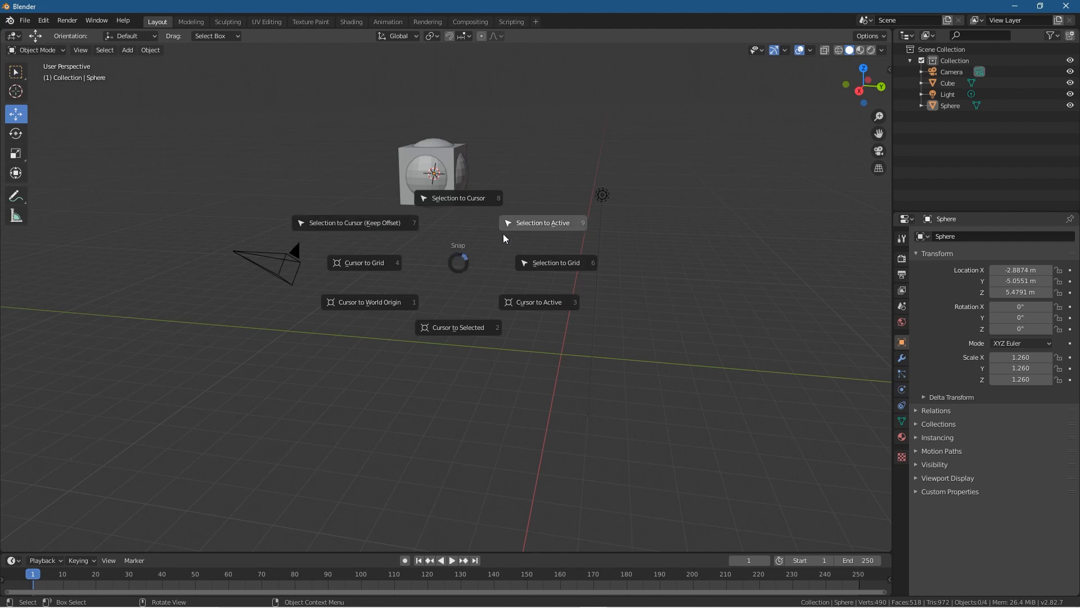
click(369, 301)
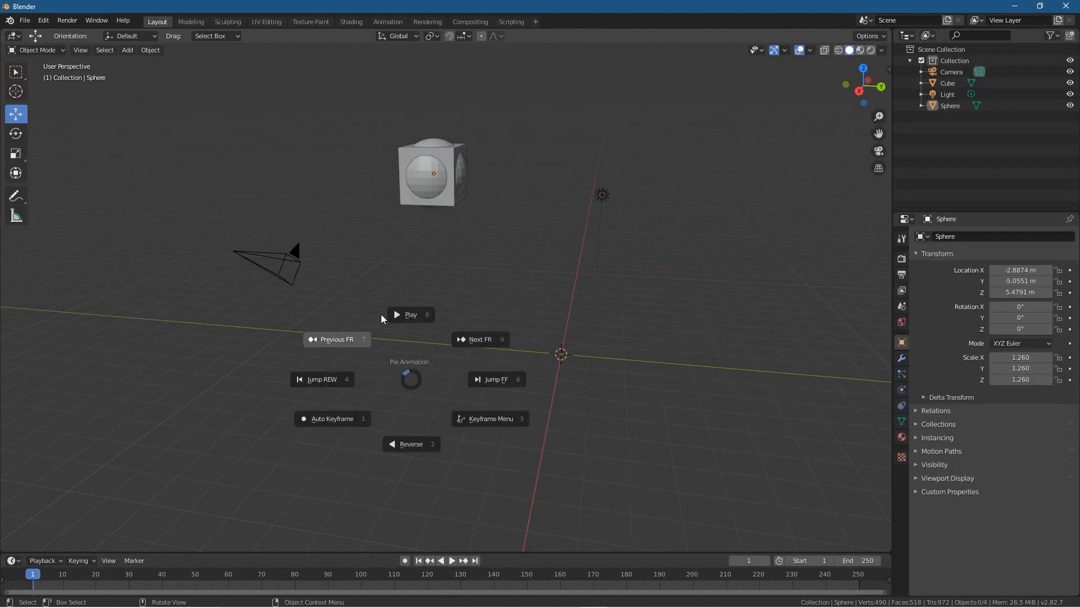
click(194, 353)
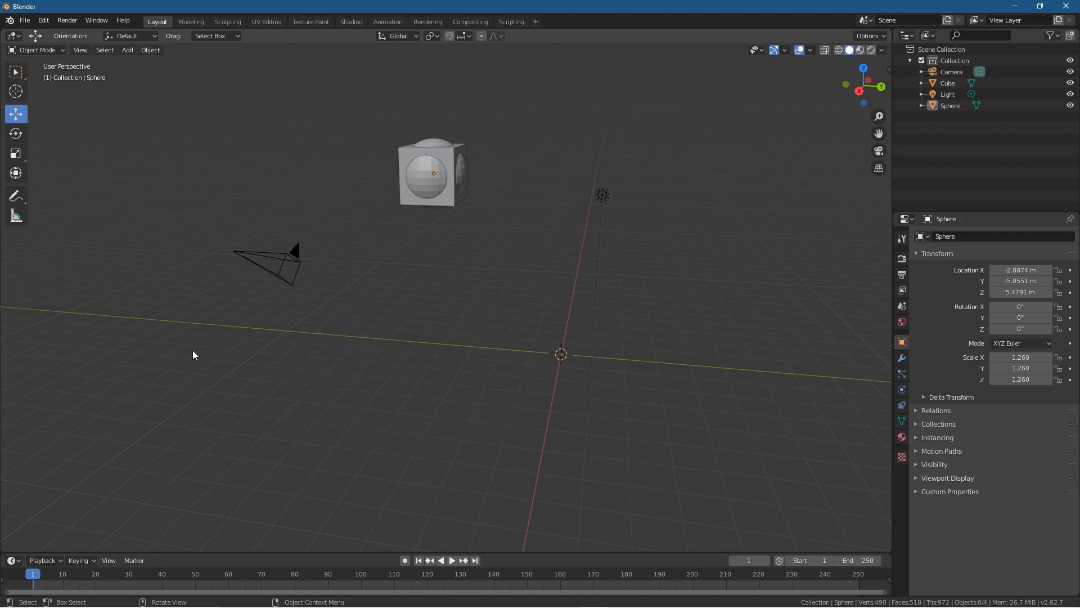
mouse_move(203, 350)
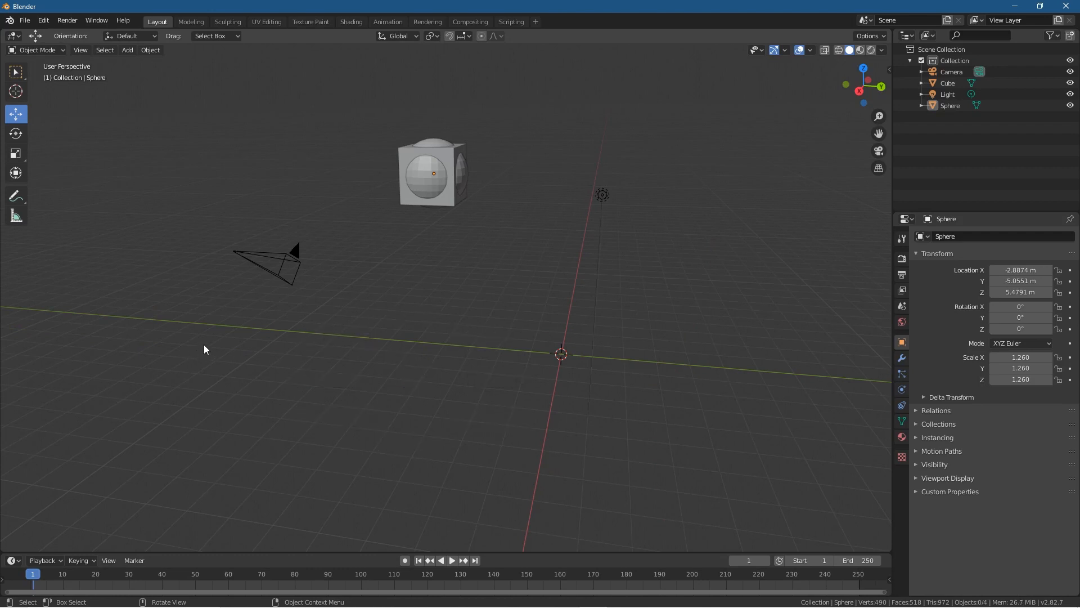
mouse_move(362, 196)
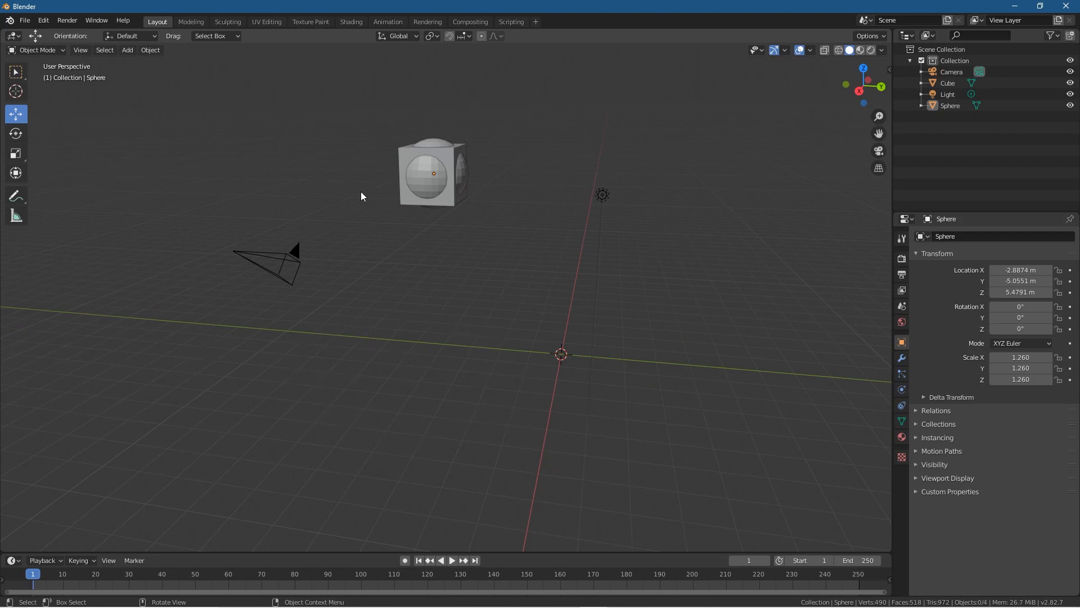